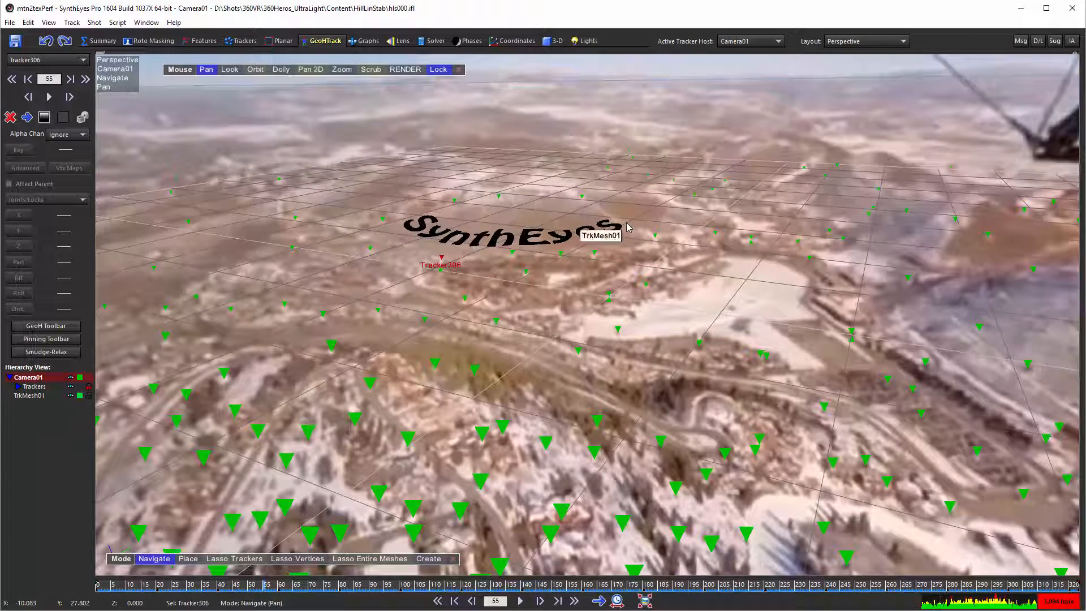
{"action": "mouse_move", "coordinate": [316, 488]}
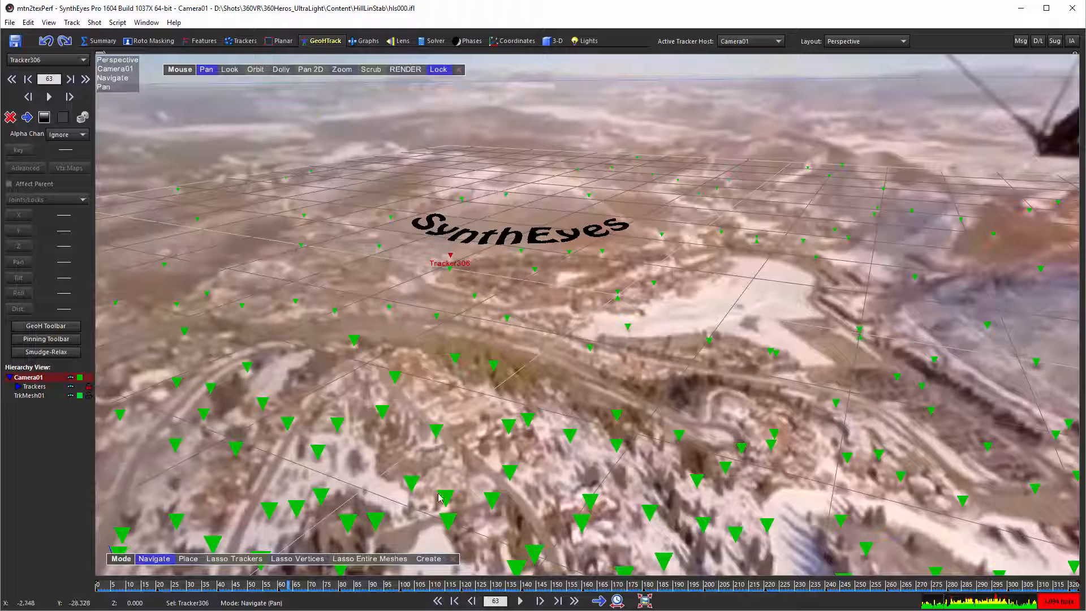
{"action": "mouse_move", "coordinate": [433, 252]}
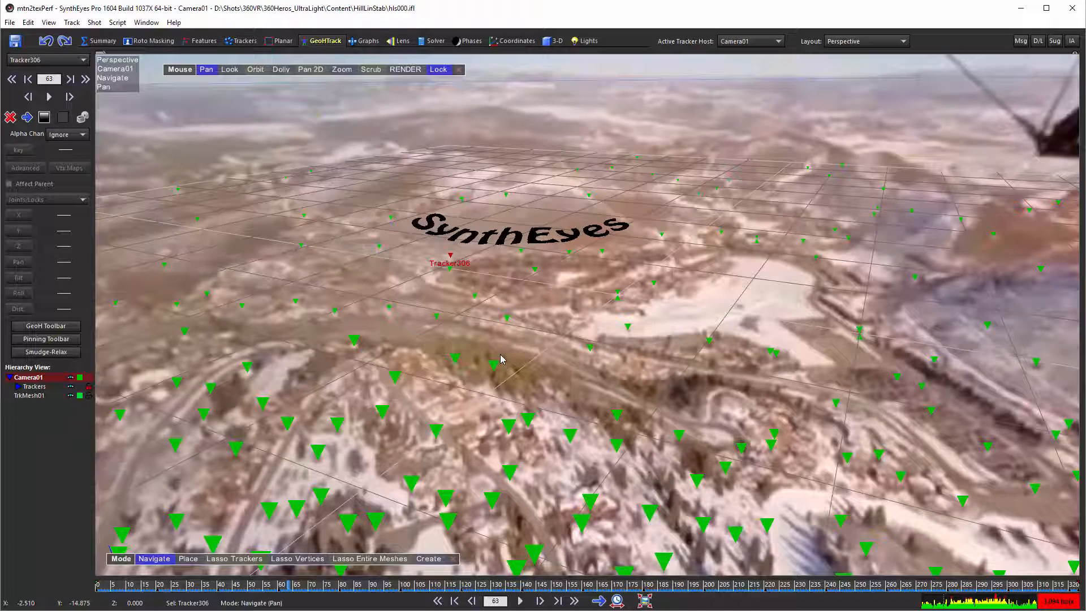
{"action": "mouse_move", "coordinate": [600, 371]}
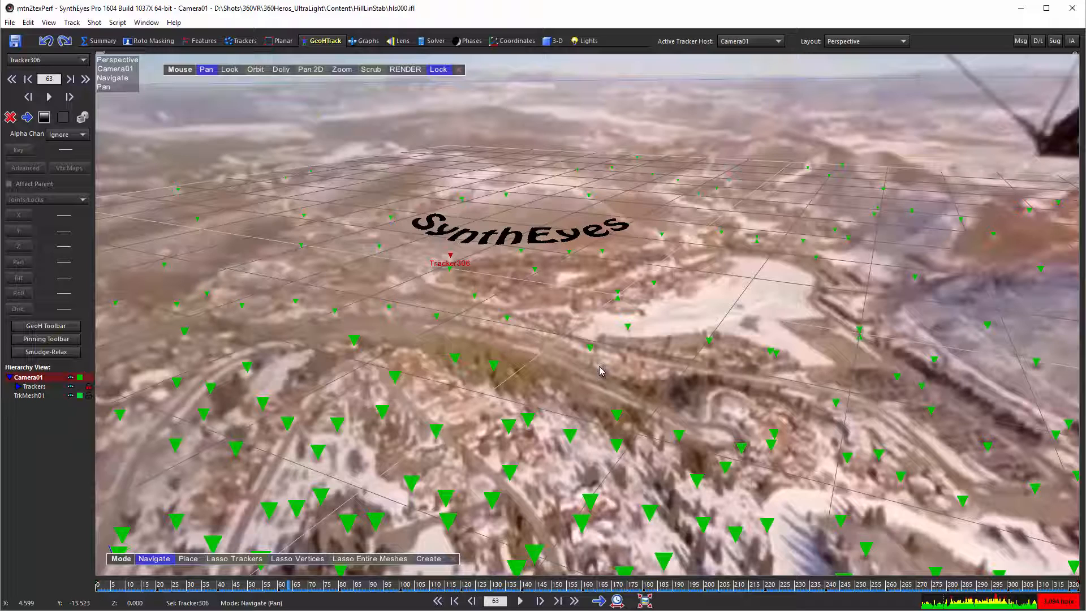
{"action": "mouse_move", "coordinate": [308, 408]}
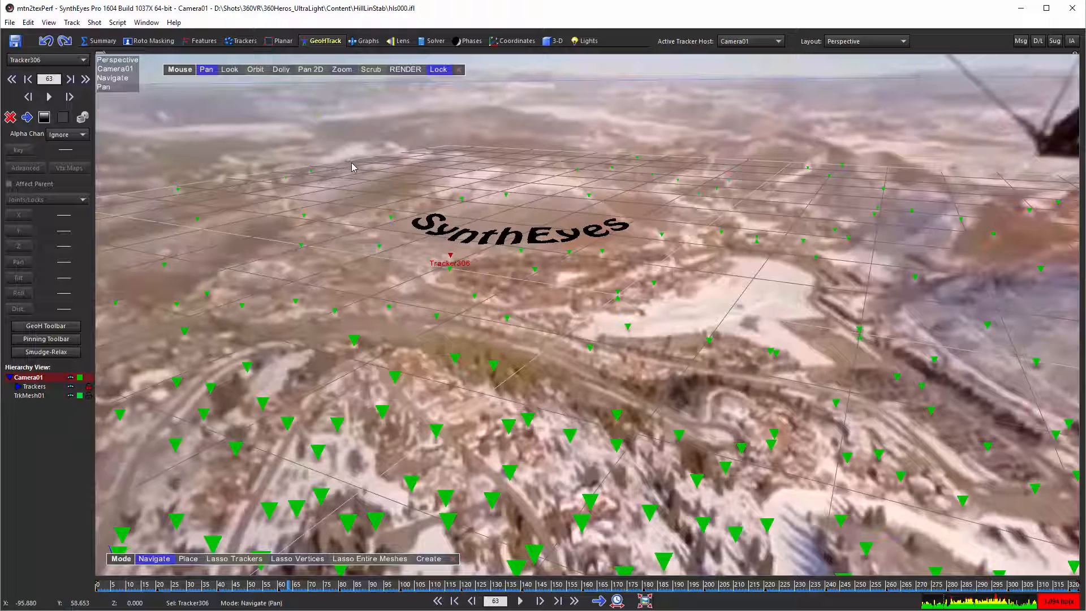
{"action": "mouse_move", "coordinate": [254, 48]}
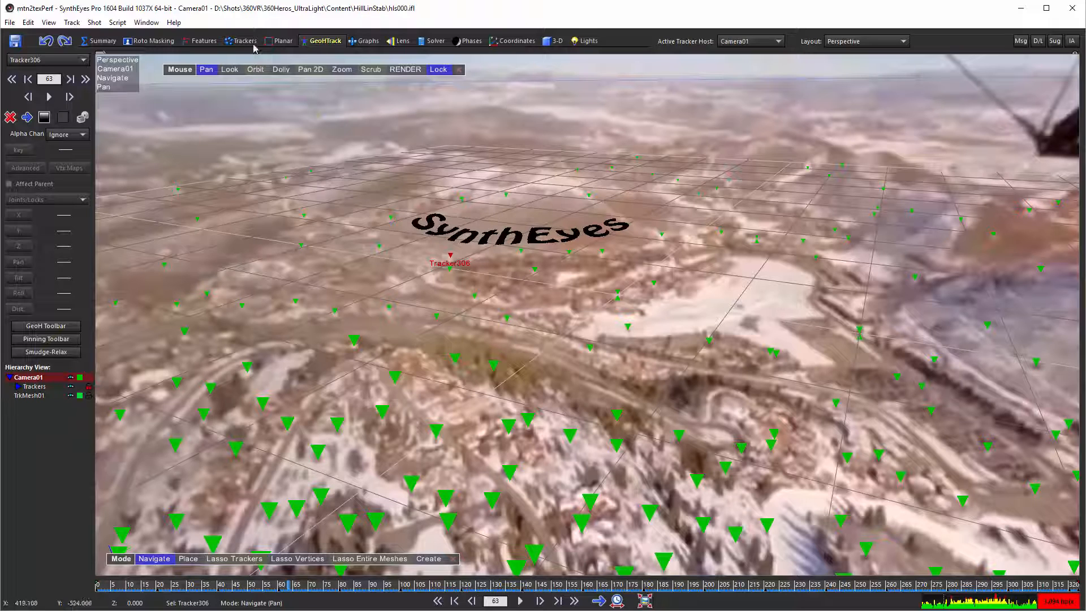
- Switch to the Trackers room to view the shot through the tracking camera
{"action": "left_click", "coordinate": [244, 41]}
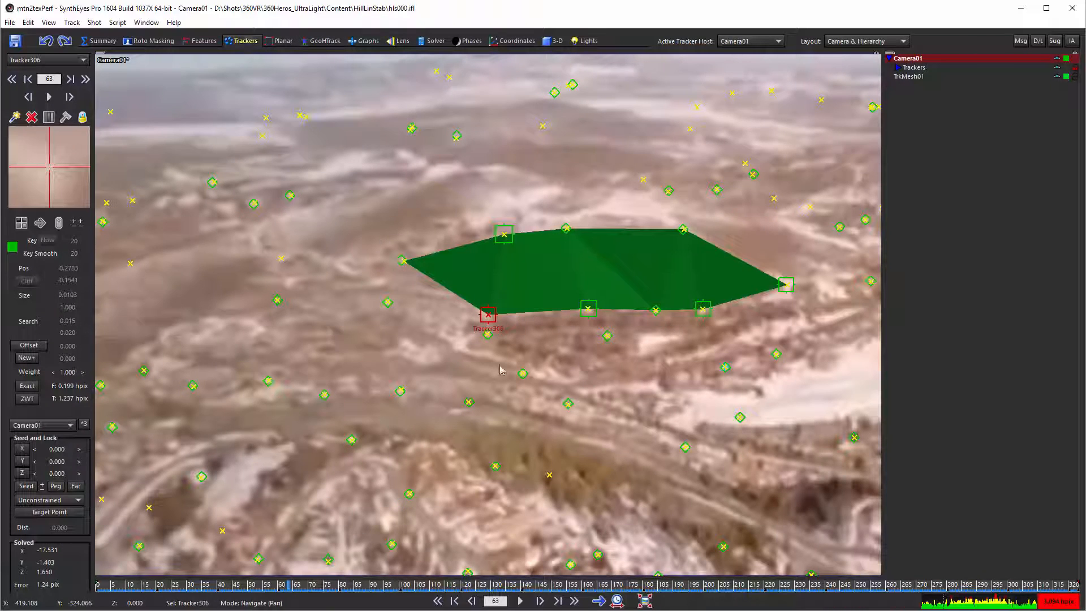
{"action": "mouse_move", "coordinate": [436, 337]}
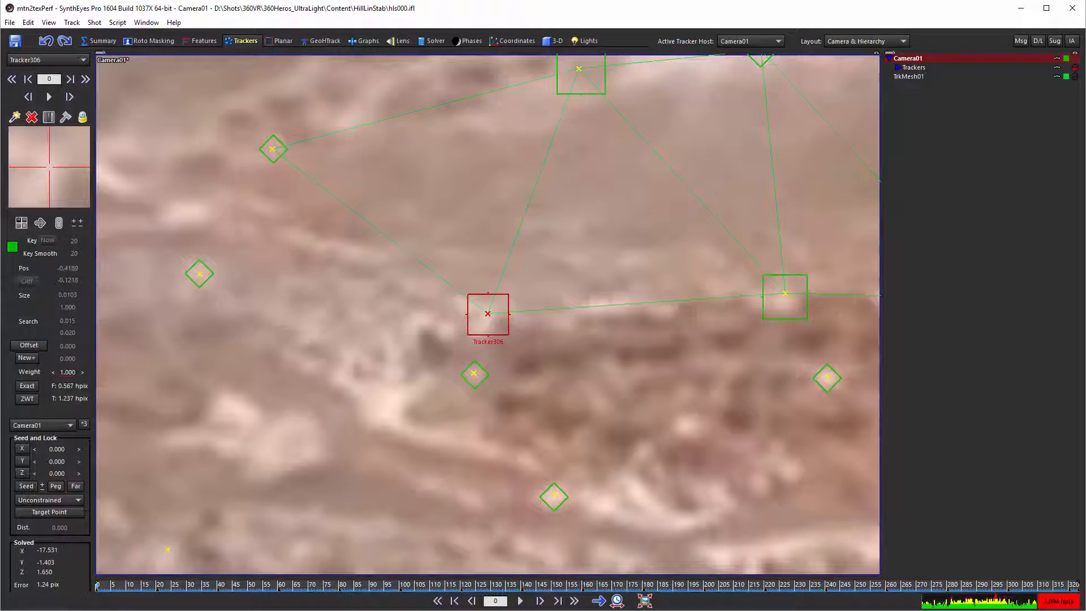
{"action": "mouse_move", "coordinate": [612, 148]}
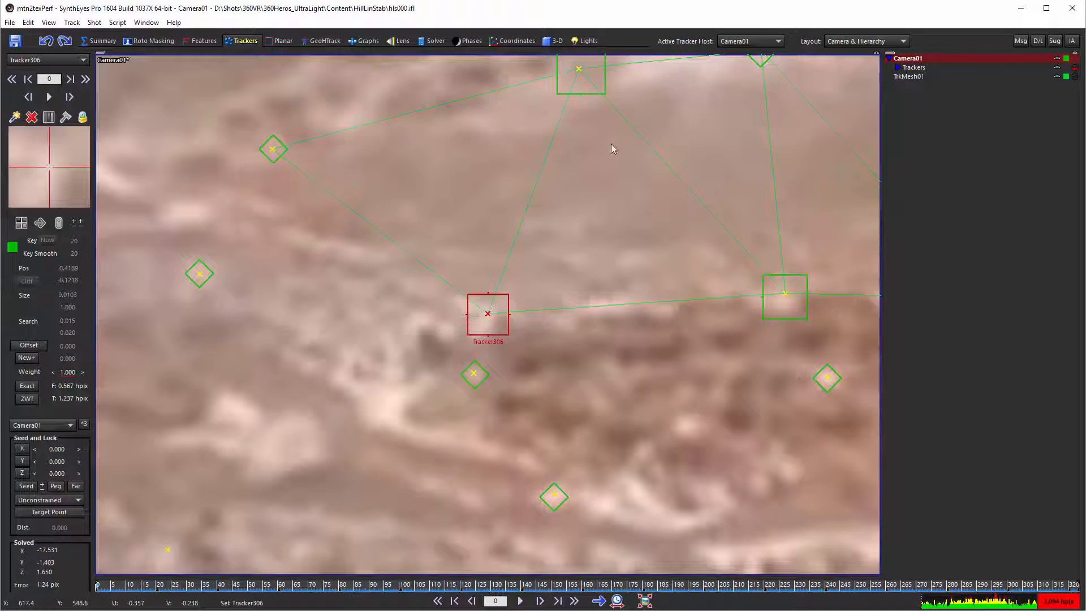
{"action": "mouse_move", "coordinate": [484, 331]}
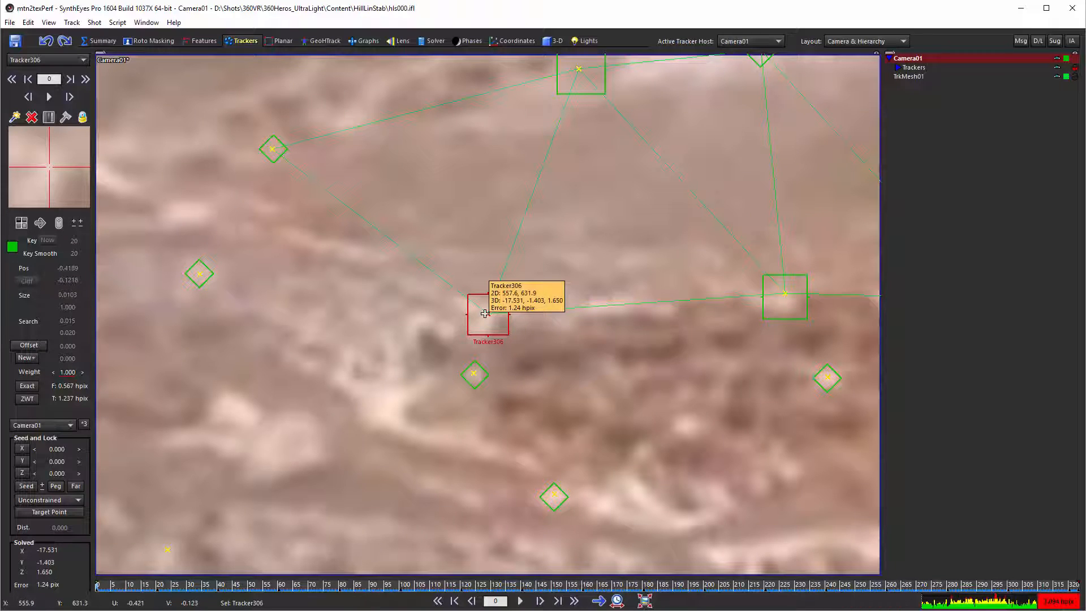
{"action": "mouse_move", "coordinate": [240, 58]}
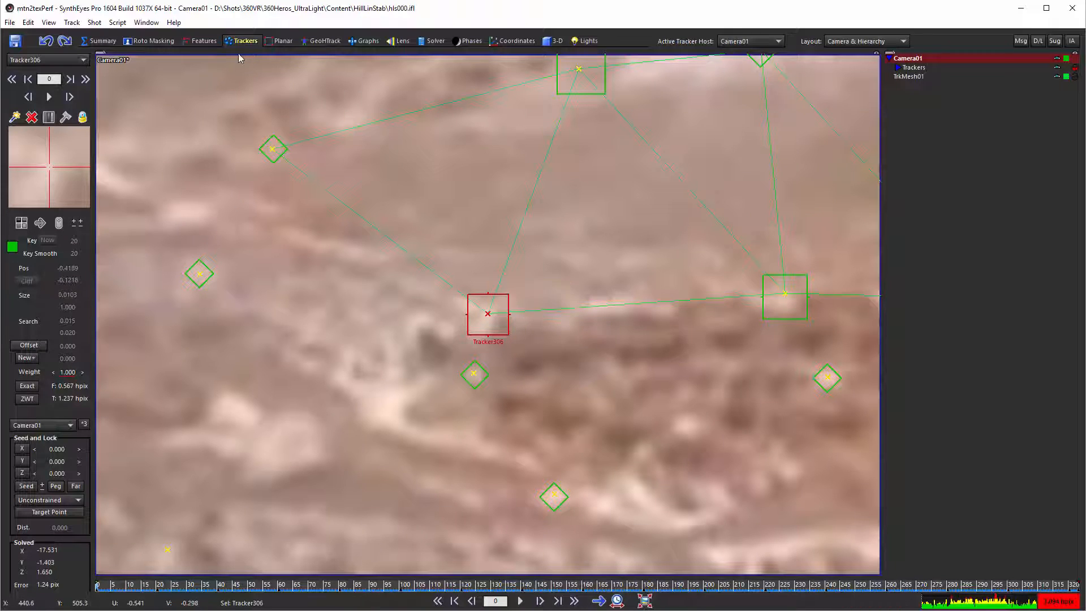
{"action": "mouse_move", "coordinate": [130, 42]}
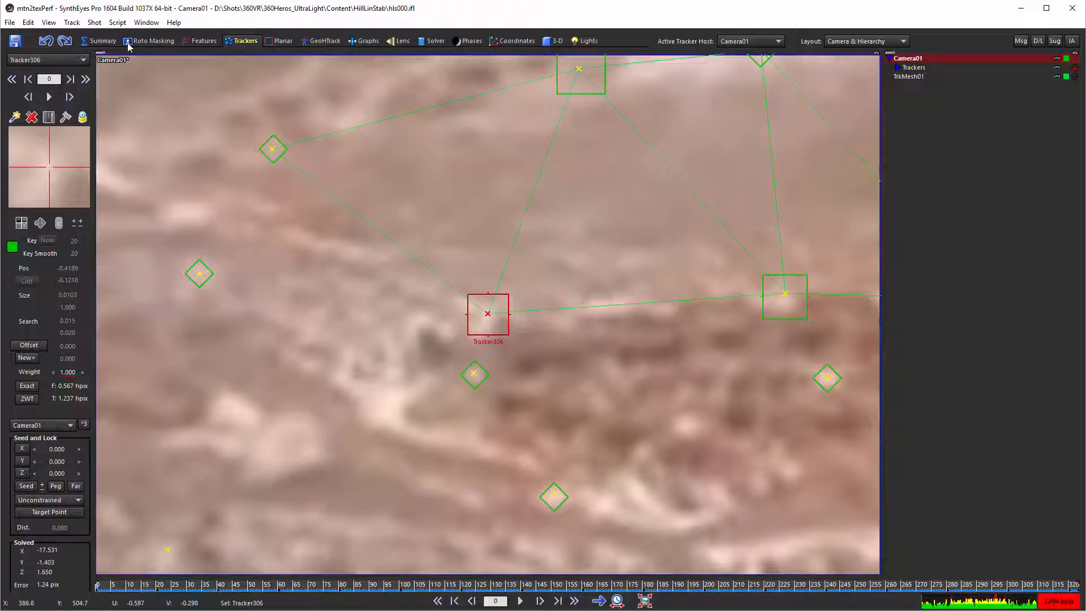
- Open the Script menu at frame 159 to list the available scripts
{"action": "left_click", "coordinate": [116, 22]}
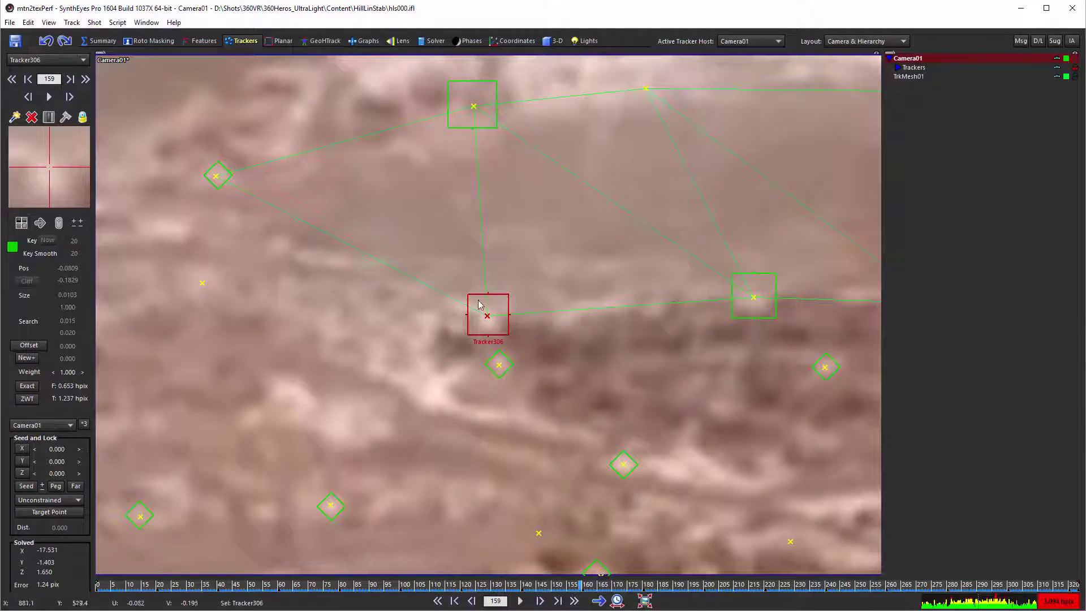
{"action": "left_click", "coordinate": [116, 22]}
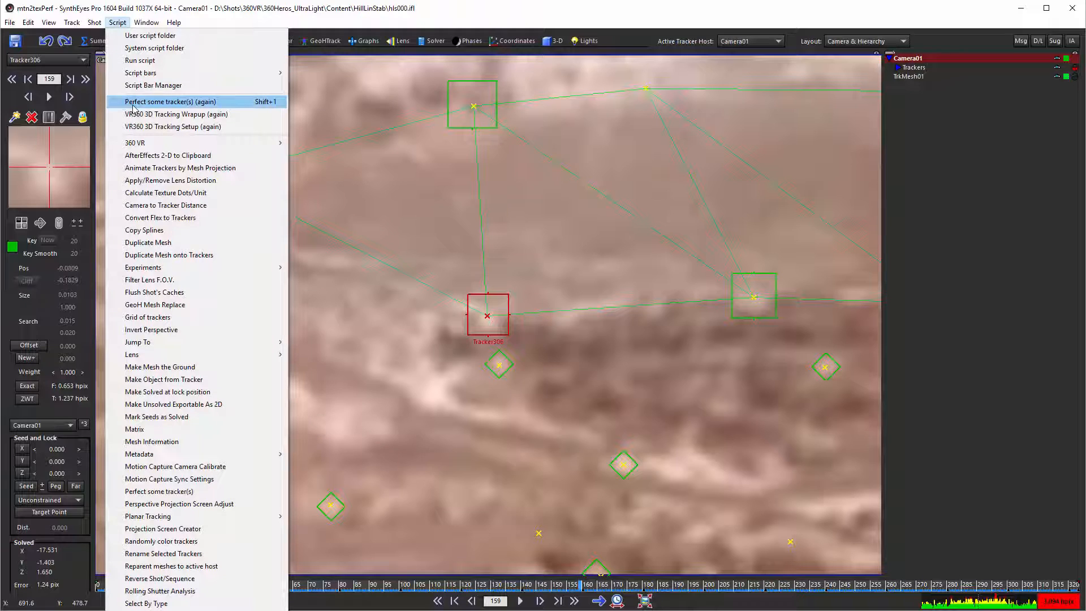
- Run 'Perfect some tracker(s) (again)' on Tracker306 to bring its error to 0.000 hpix
{"action": "left_click", "coordinate": [169, 102]}
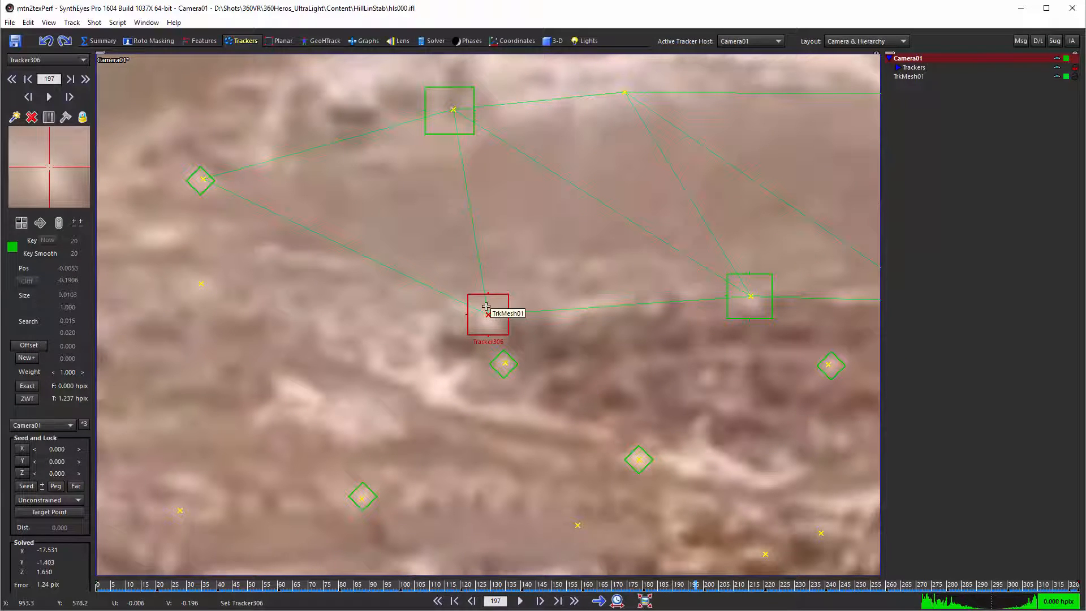
{"action": "mouse_move", "coordinate": [423, 326]}
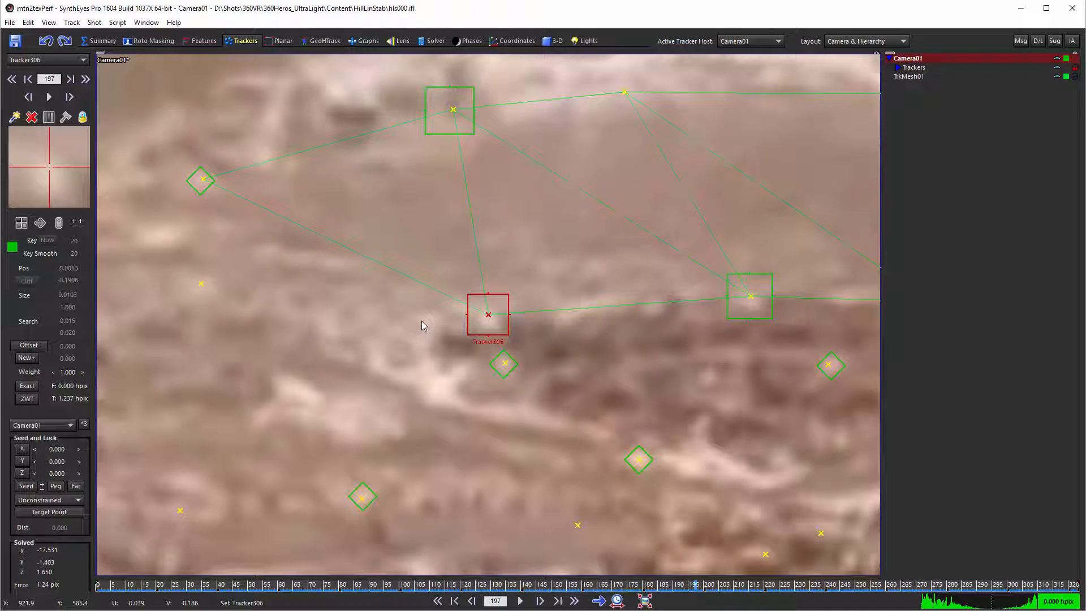
{"action": "mouse_move", "coordinate": [497, 322]}
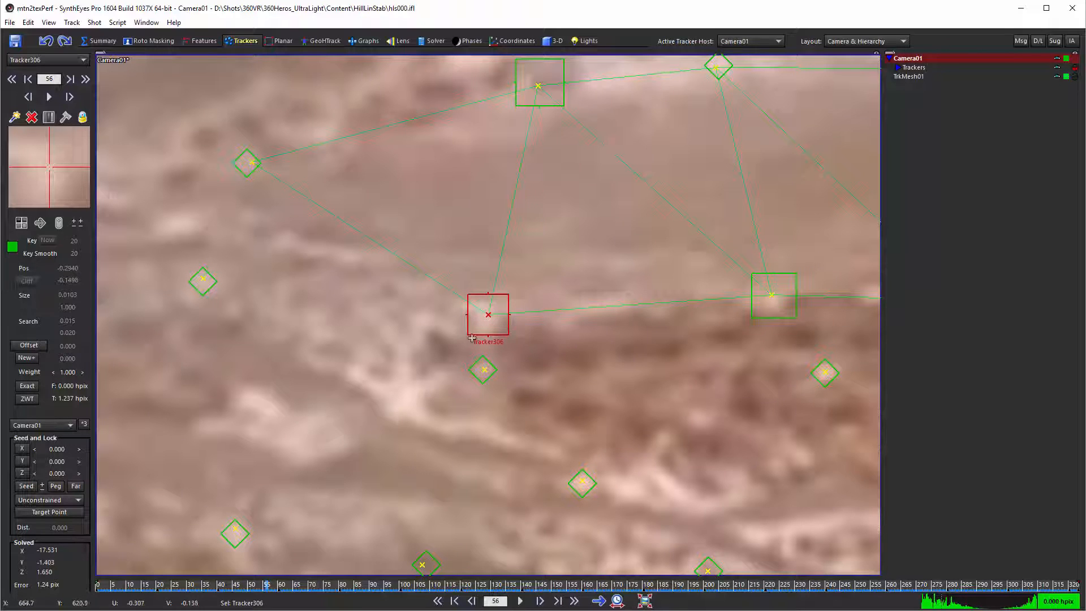
{"action": "mouse_move", "coordinate": [580, 429]}
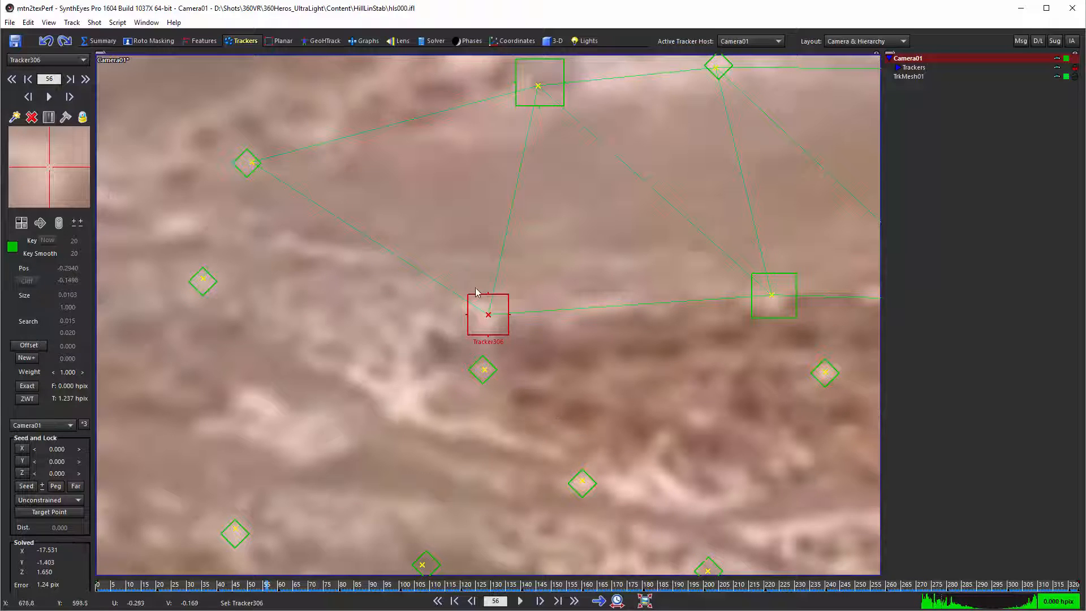
{"action": "mouse_move", "coordinate": [567, 307]}
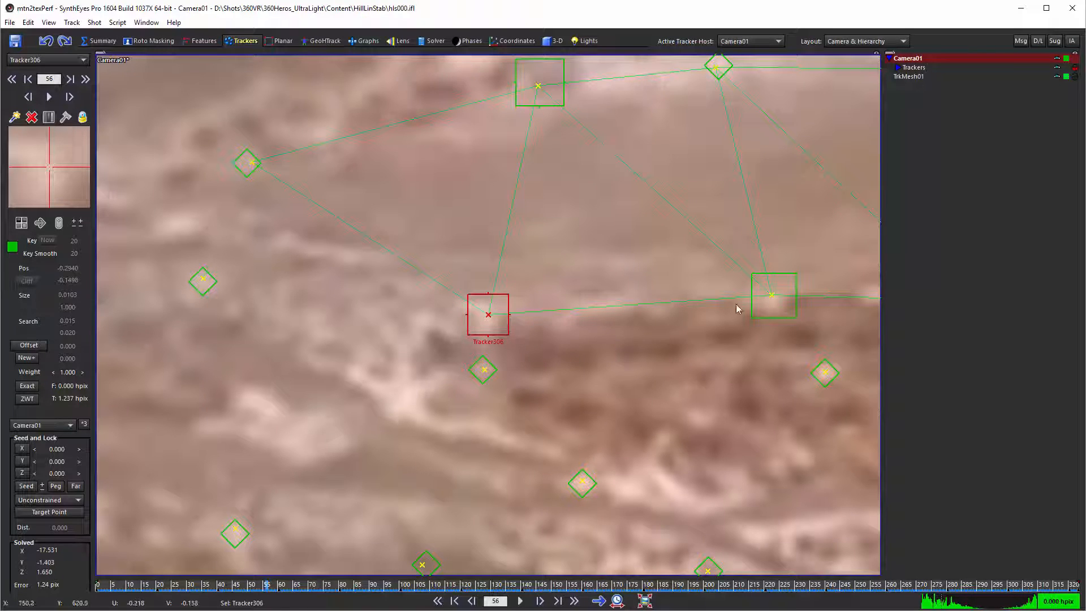
{"action": "mouse_move", "coordinate": [421, 177]}
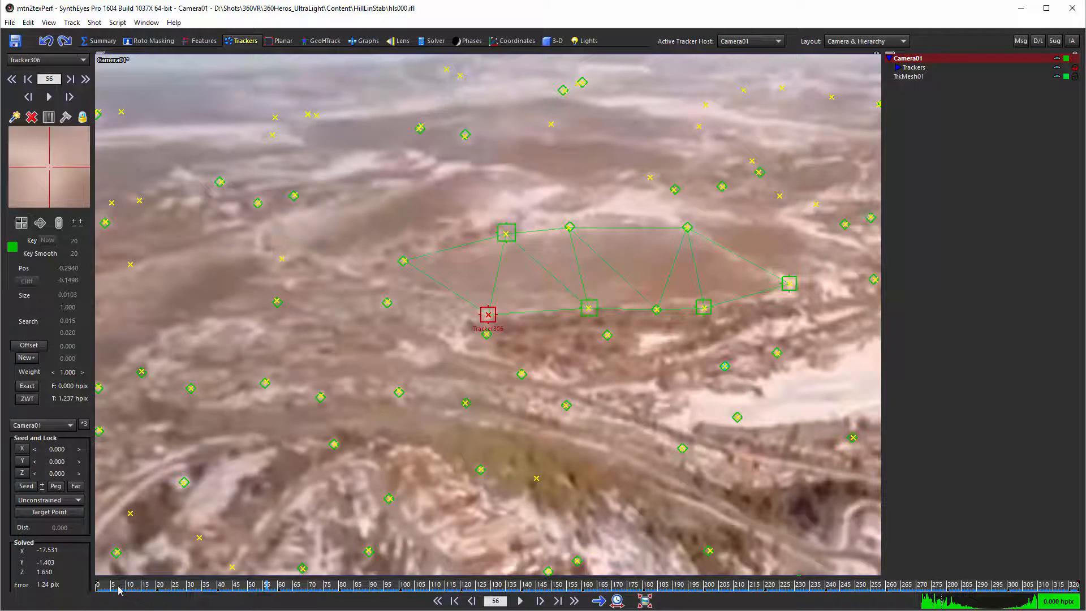
- Scrub the timeline to move through the aerial shot's frames
{"action": "left_click_drag", "start_coordinate": [124, 584], "coordinate": [492, 584]}
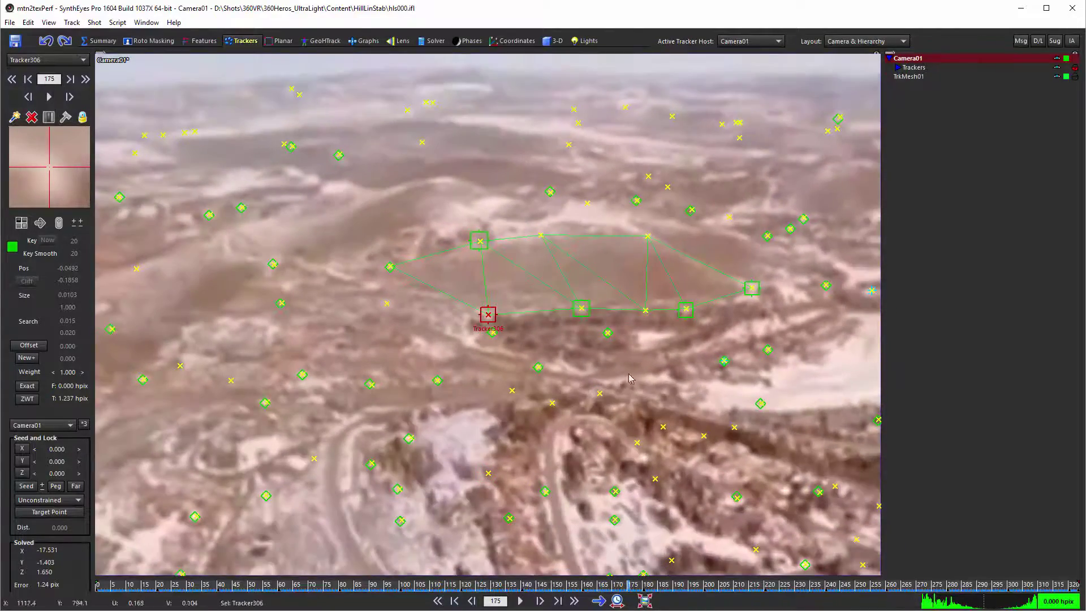
{"action": "mouse_move", "coordinate": [542, 341]}
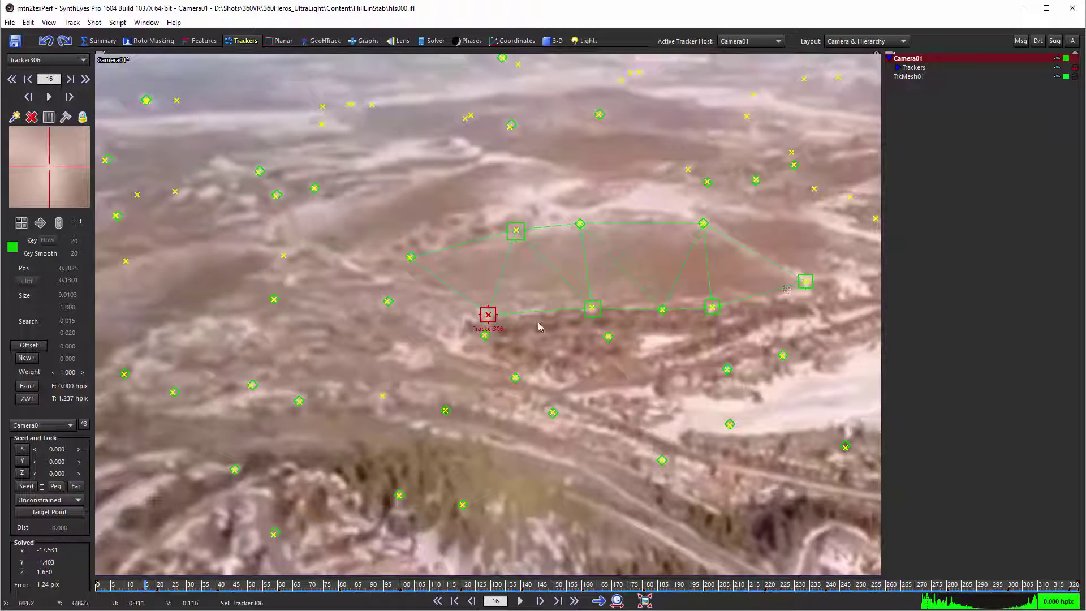
{"action": "mouse_move", "coordinate": [735, 208]}
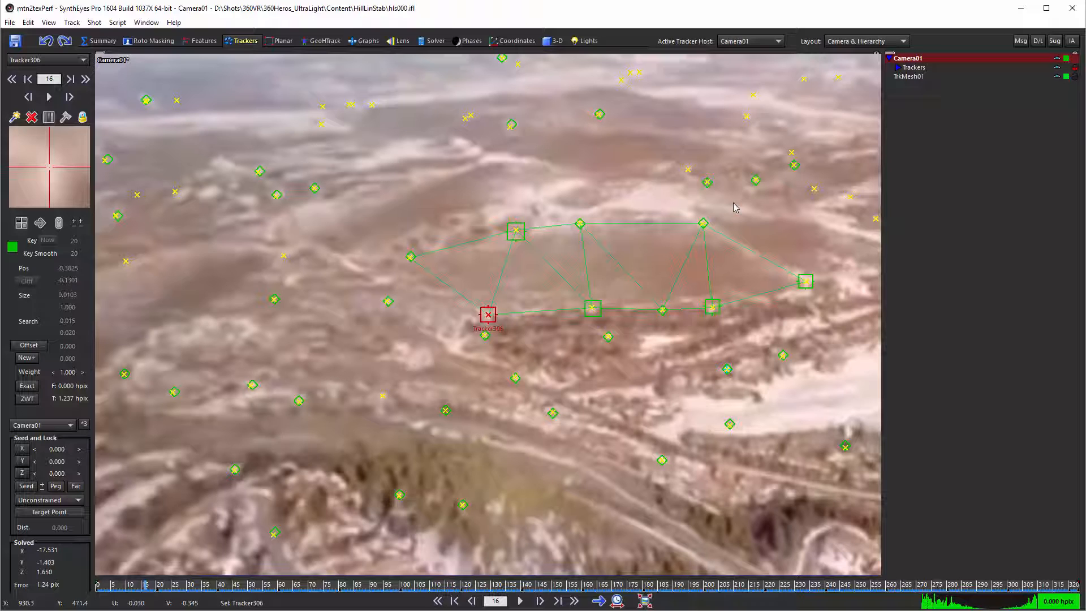
{"action": "mouse_move", "coordinate": [554, 103]}
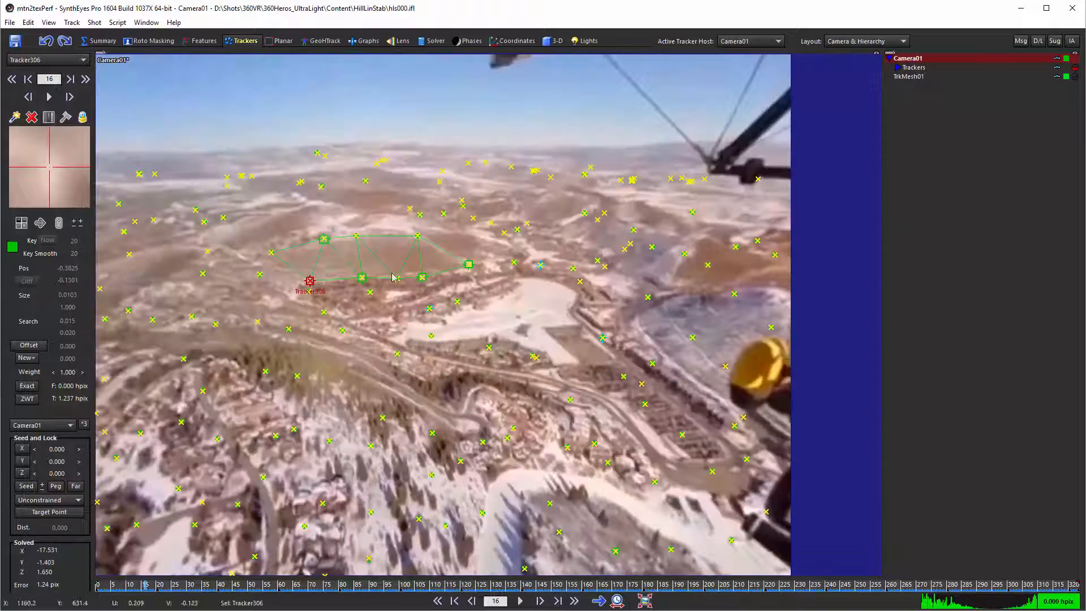
{"action": "mouse_move", "coordinate": [301, 276]}
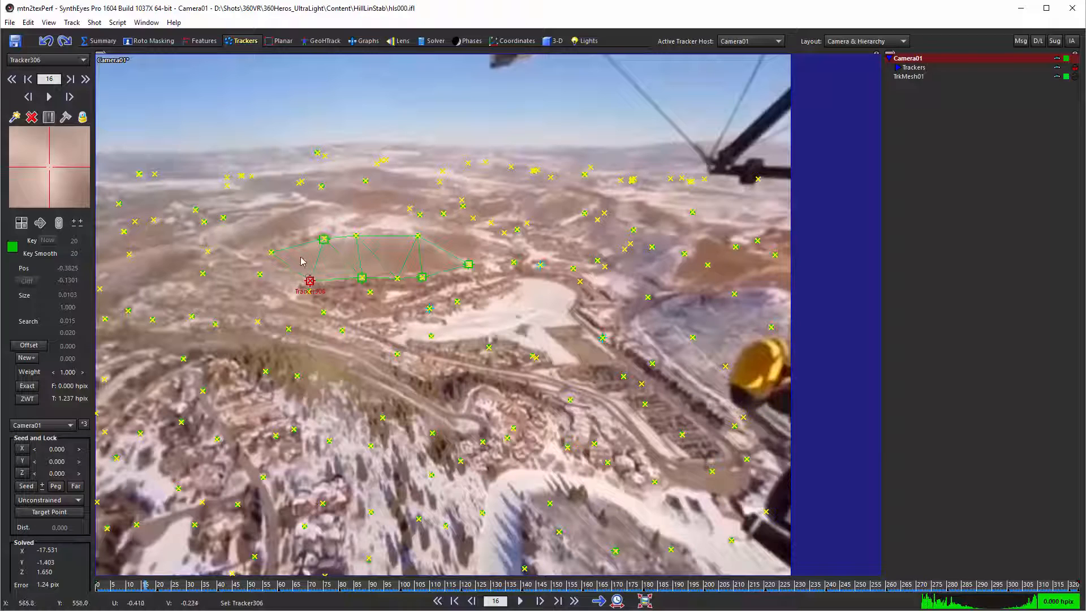
{"action": "mouse_move", "coordinate": [301, 244]}
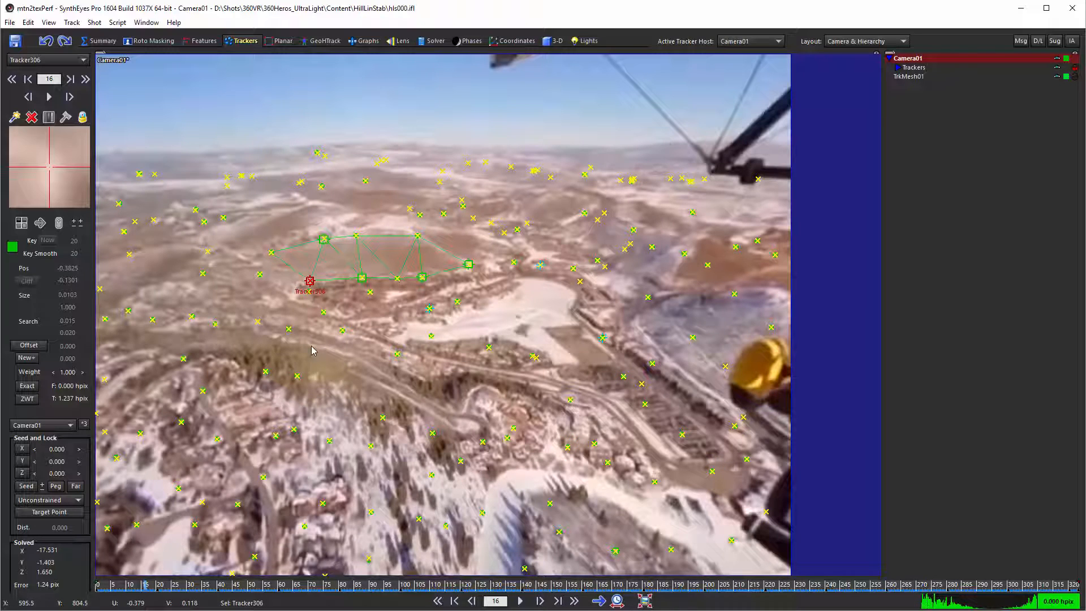
{"action": "mouse_move", "coordinate": [323, 294]}
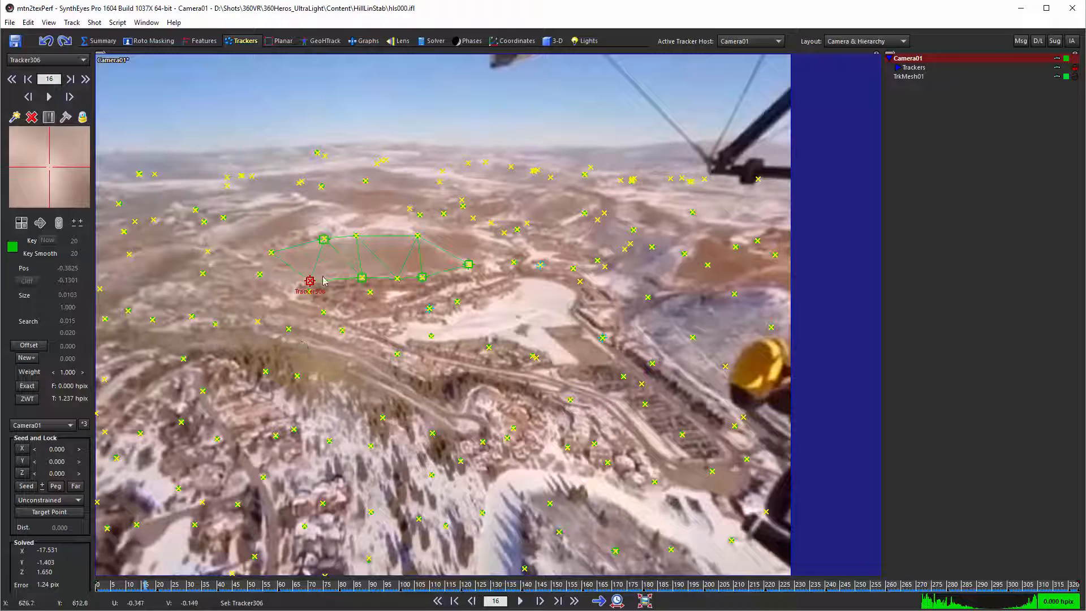
{"action": "mouse_move", "coordinate": [307, 280]}
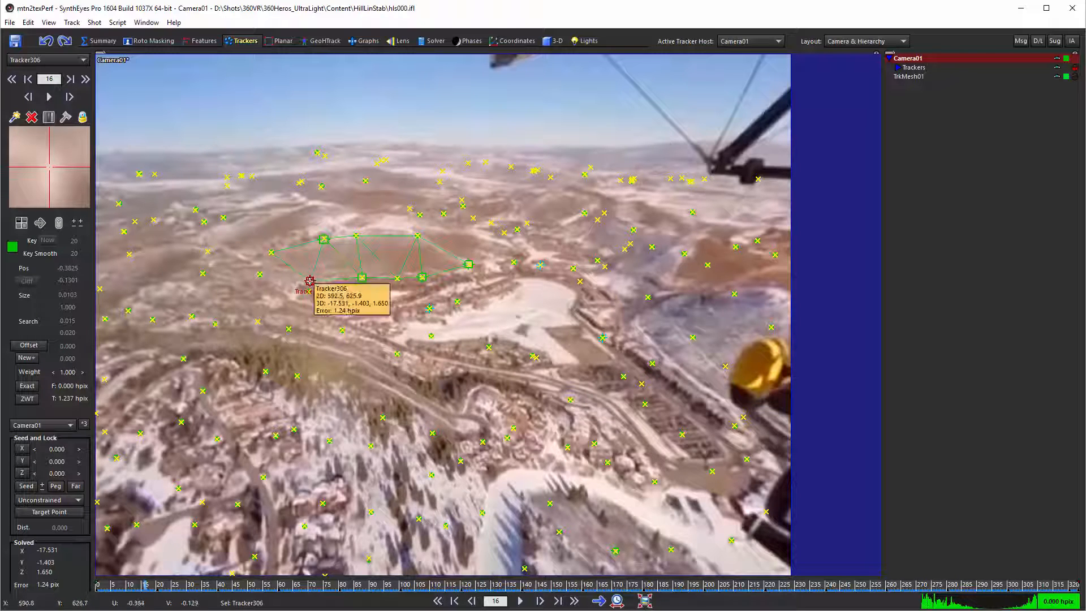
{"action": "mouse_move", "coordinate": [389, 247]}
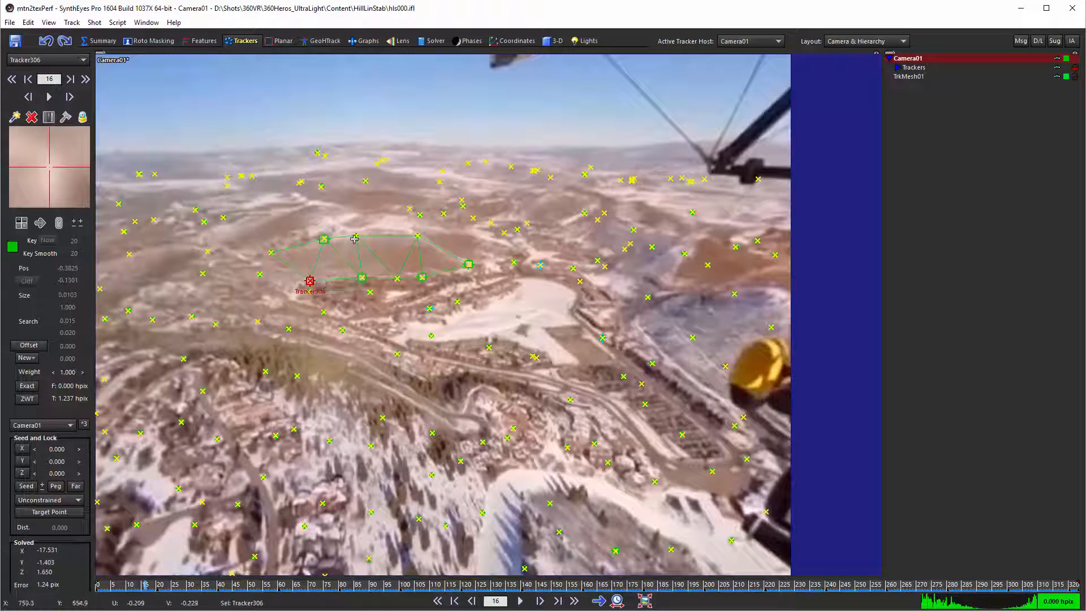
{"action": "mouse_move", "coordinate": [290, 296]}
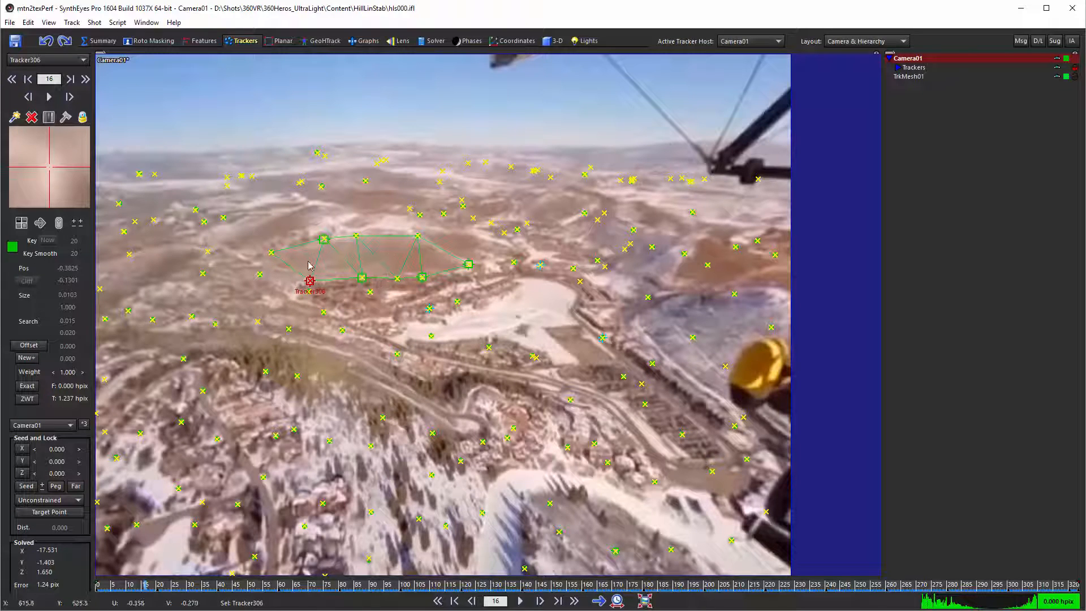
{"action": "mouse_move", "coordinate": [360, 285]}
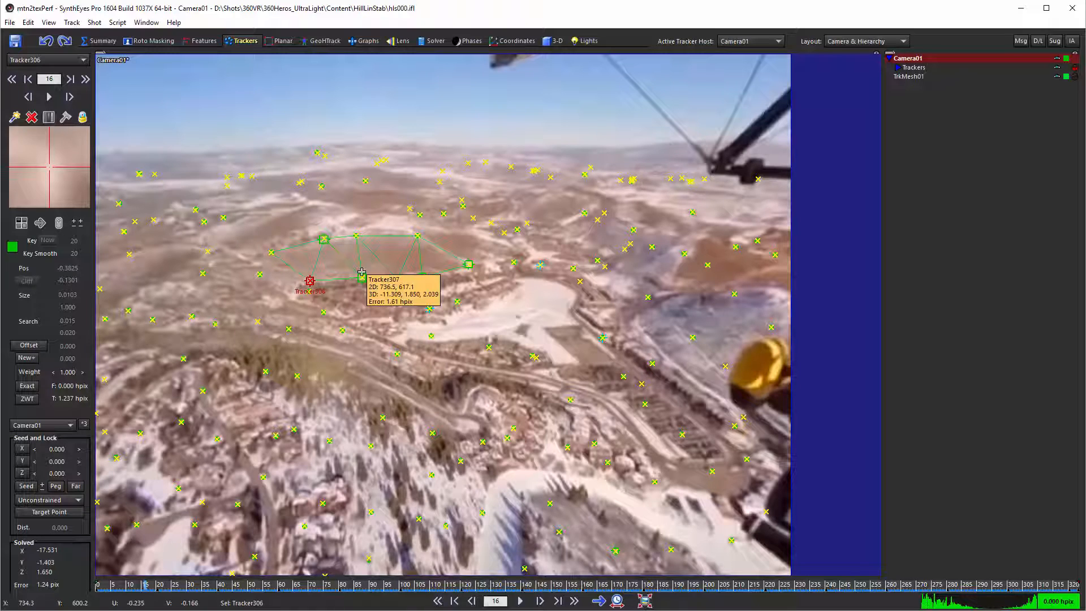
{"action": "mouse_move", "coordinate": [373, 362]}
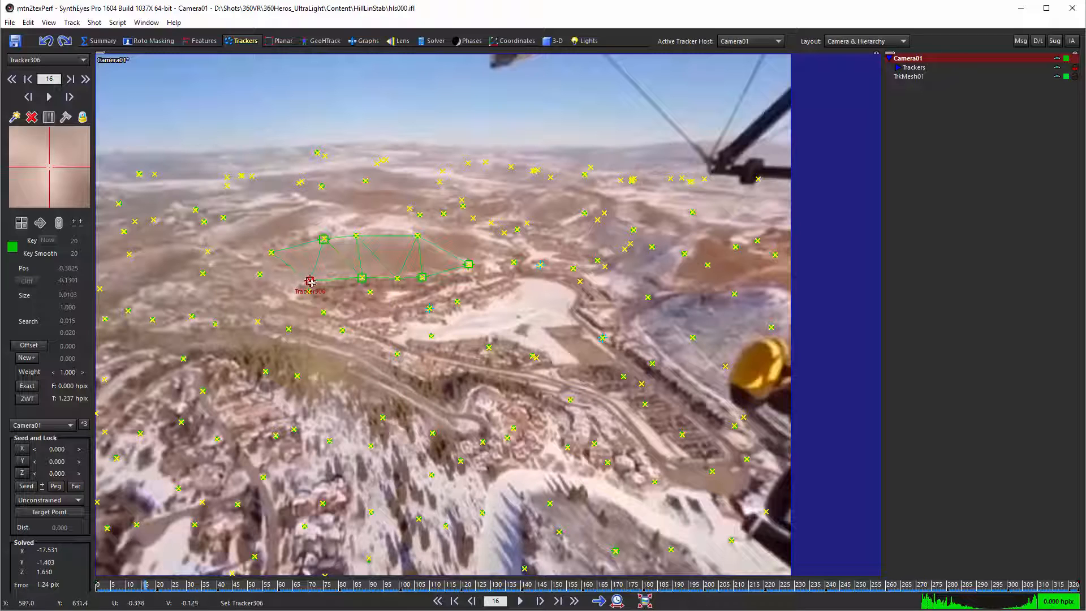
{"action": "mouse_move", "coordinate": [458, 552]}
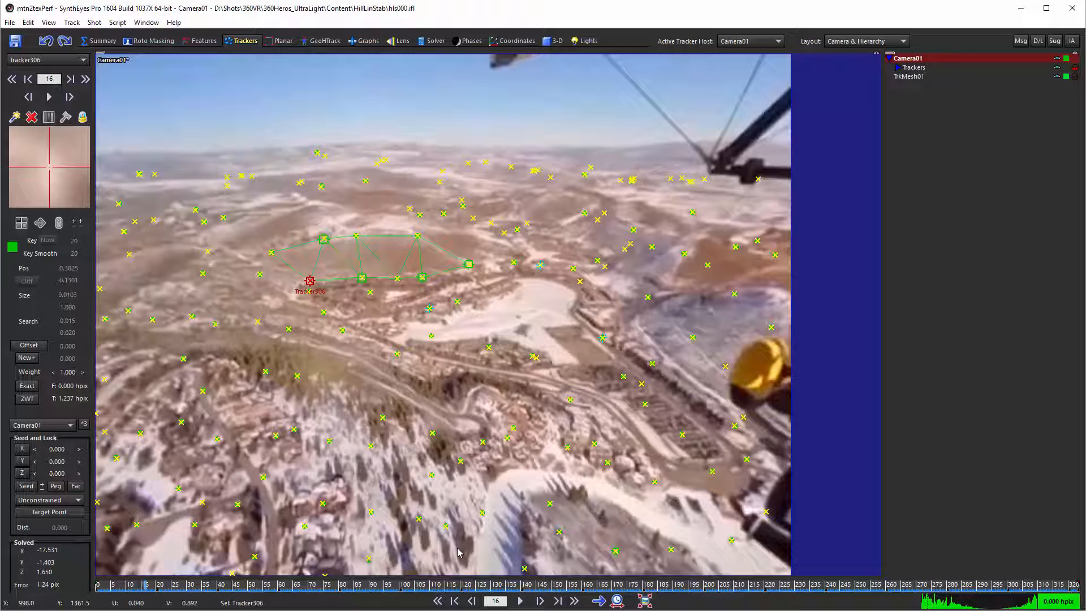
{"action": "mouse_move", "coordinate": [331, 288]}
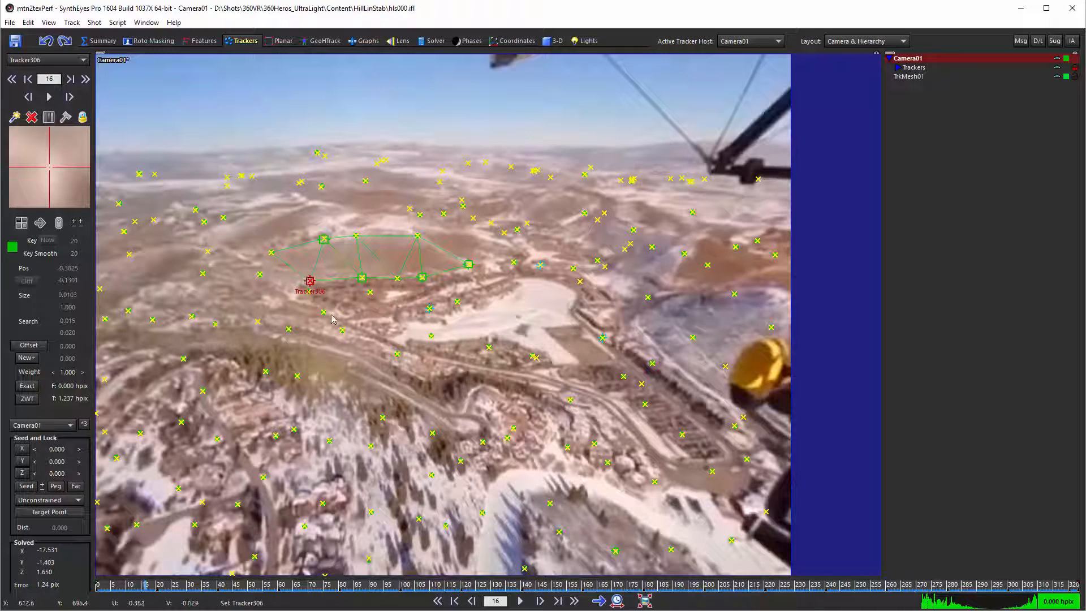
{"action": "mouse_move", "coordinate": [348, 321]}
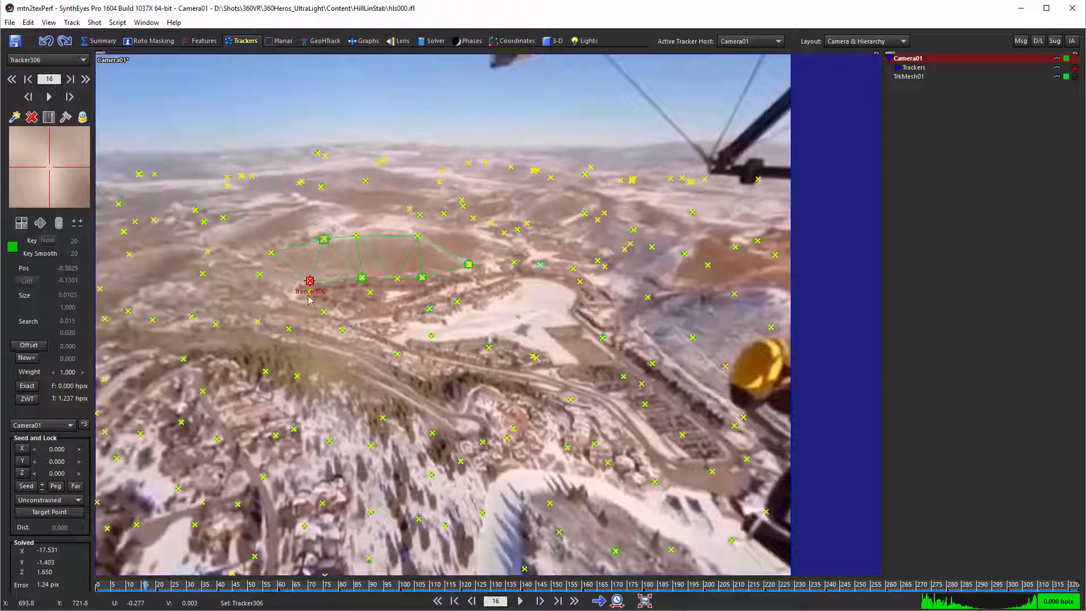
{"action": "mouse_move", "coordinate": [827, 227]}
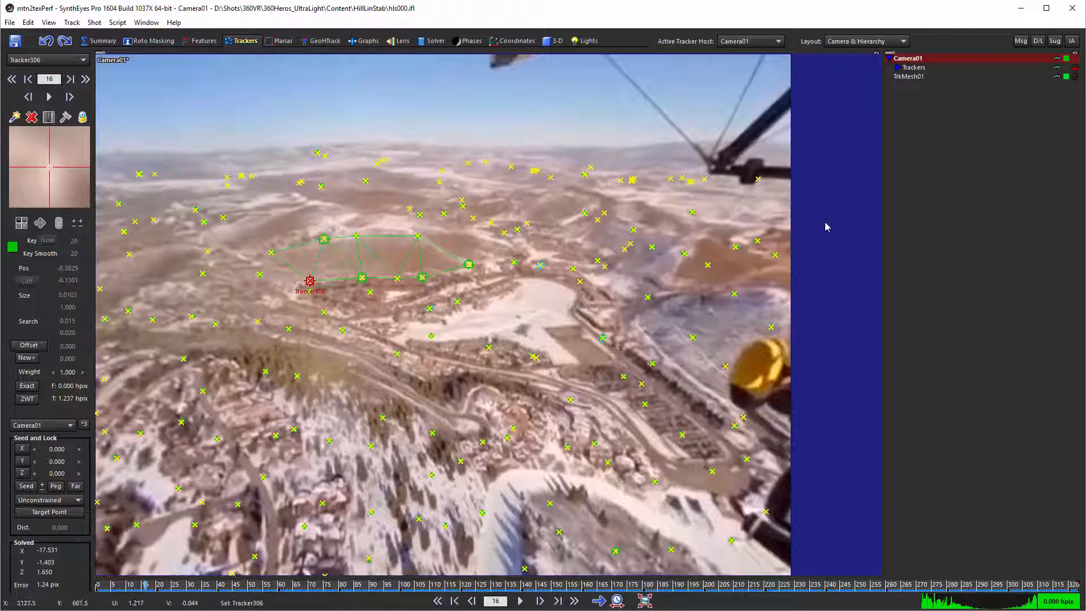
{"action": "mouse_move", "coordinate": [434, 171]}
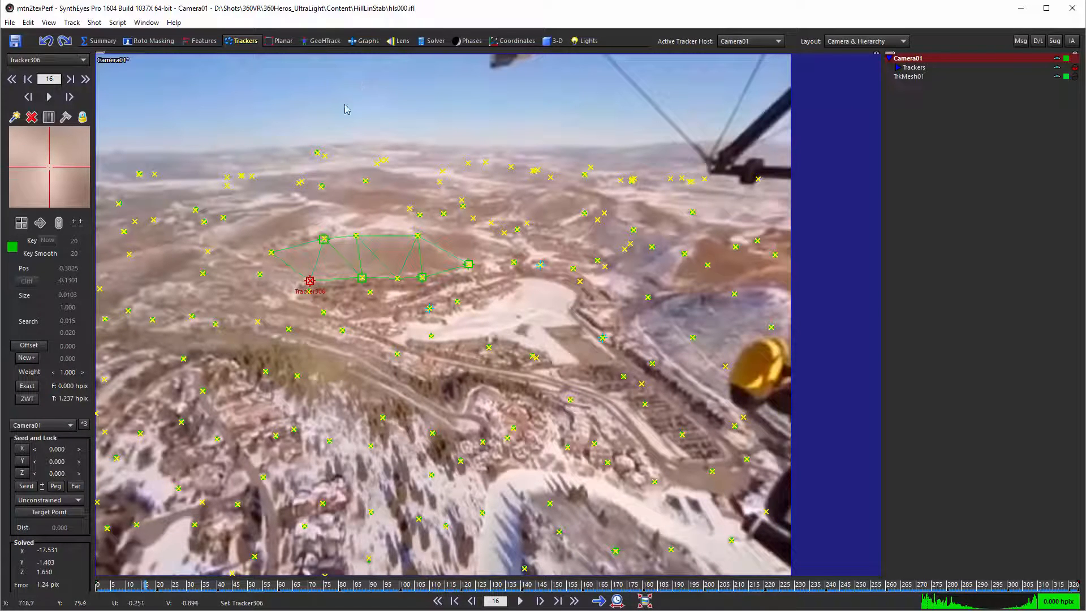
{"action": "mouse_move", "coordinate": [695, 272]}
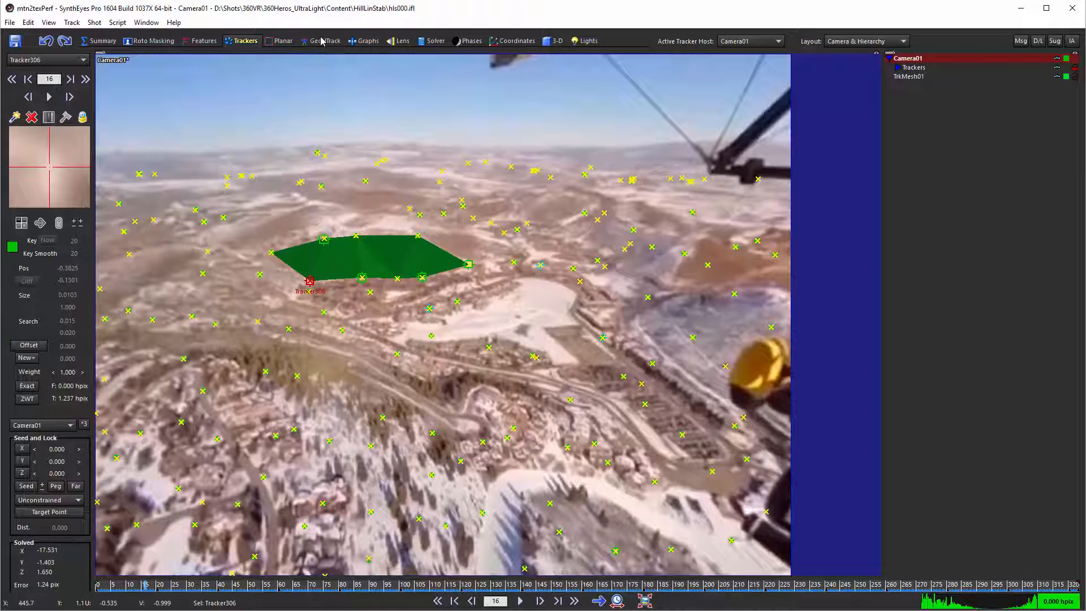
- Switch to the GeoHTrack room to see the SynthEyes text mesh in perspective
{"action": "left_click", "coordinate": [327, 40]}
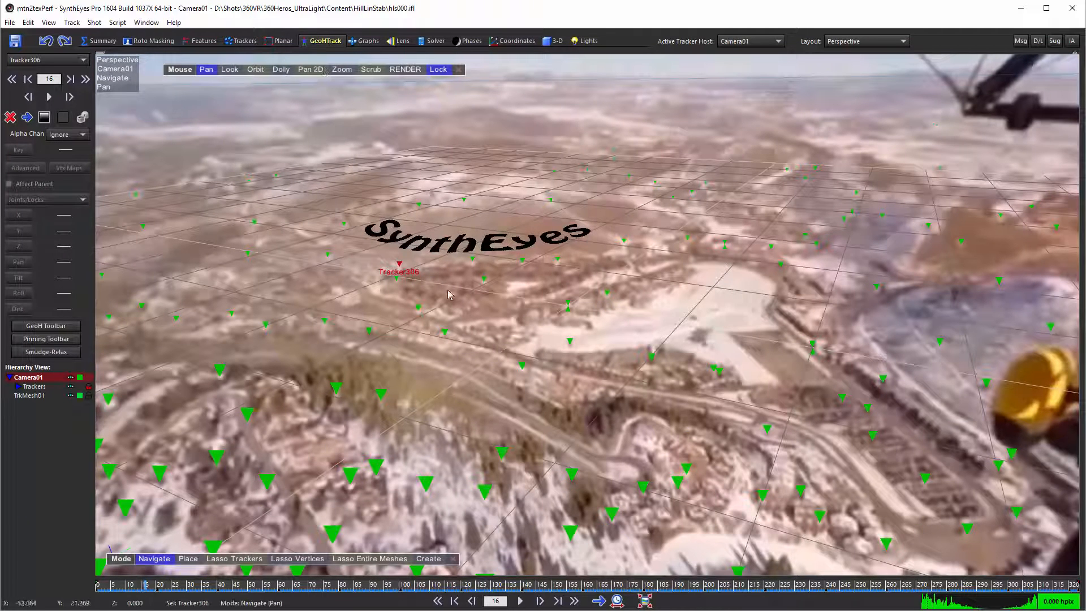